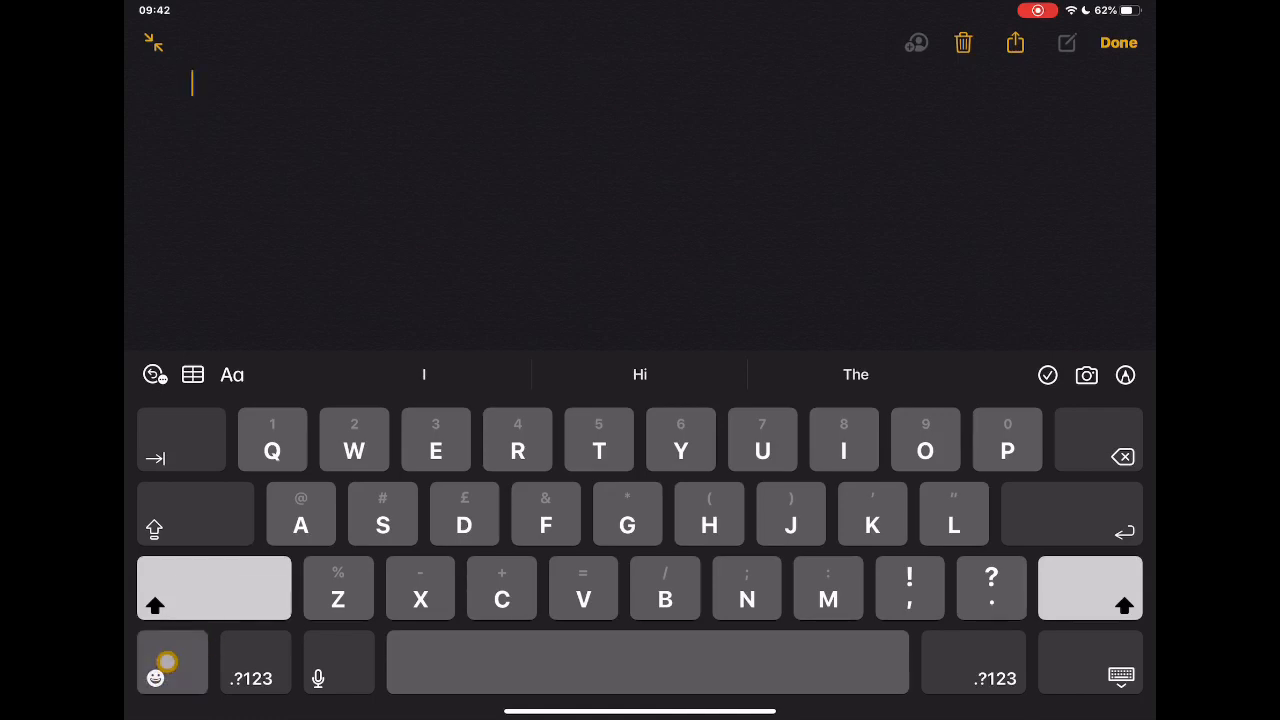
Switch to the emoji keyboard and bring up the Memoji sticker collection's management options
left_click(156, 678)
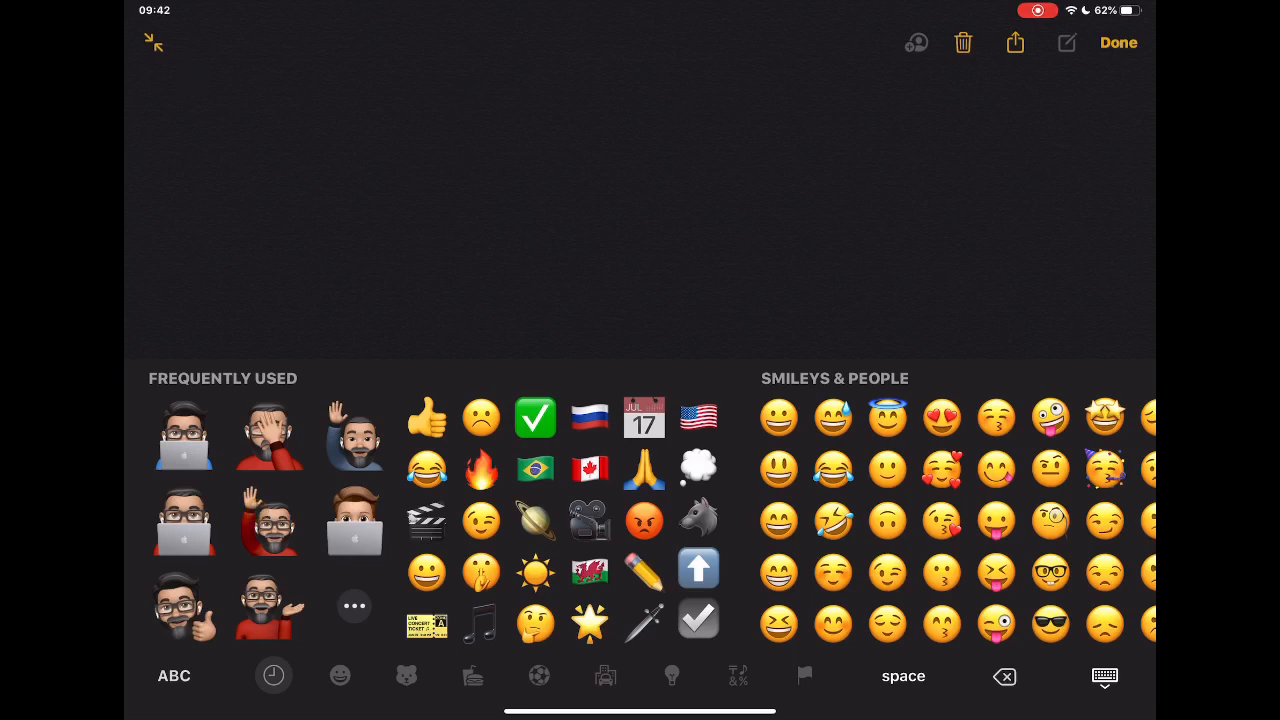
left_click(354, 606)
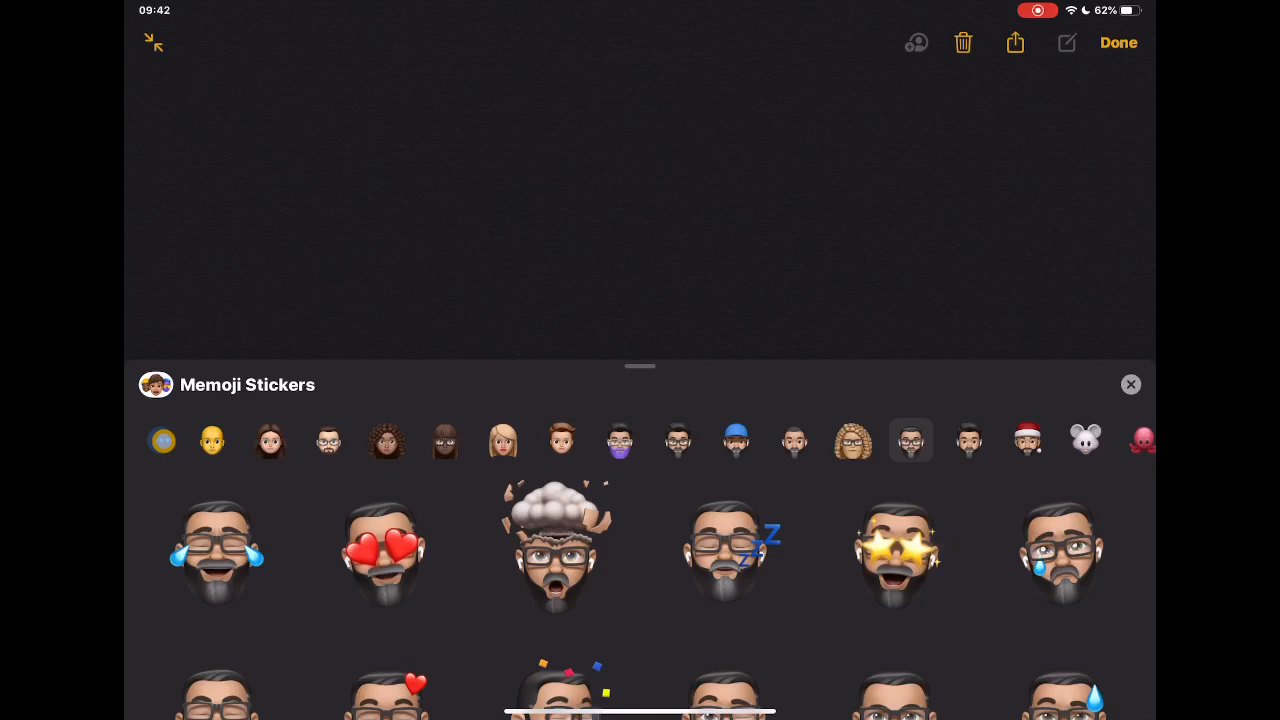
left_click(910, 440)
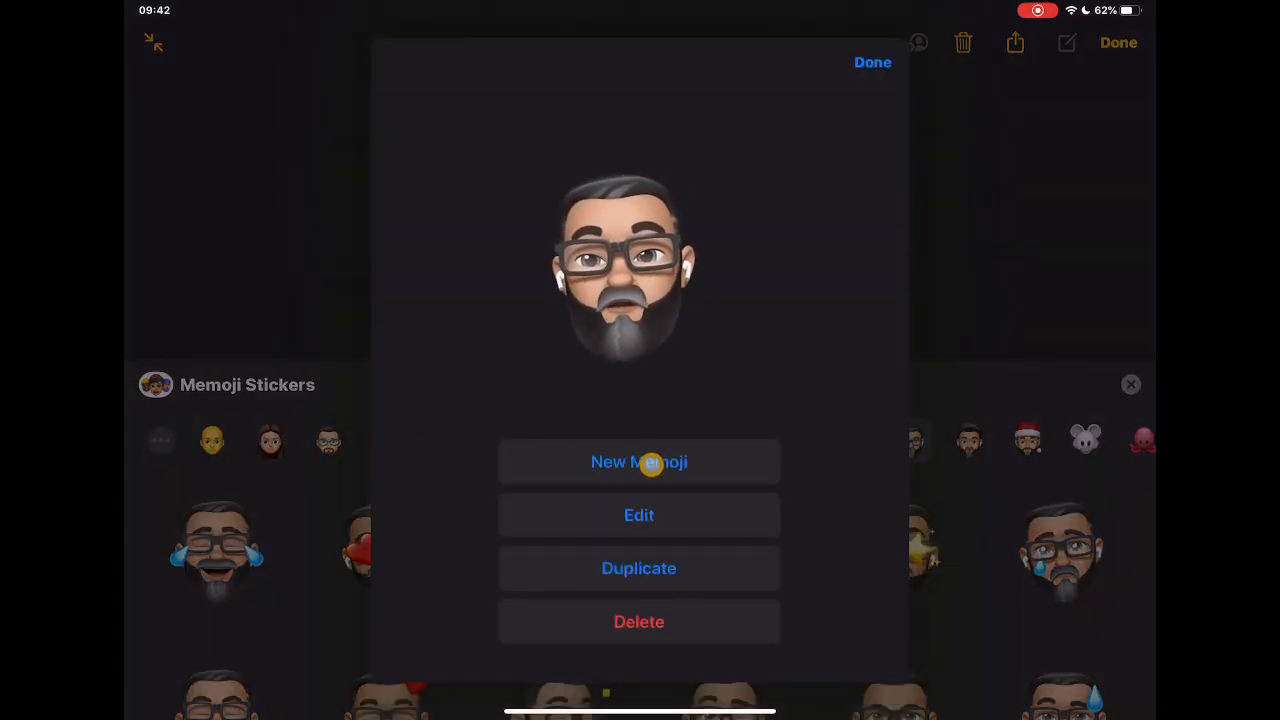
Start a new Memoji, browse the Brows and Eyes feature options, then return to the sticker panel
left_click(640, 460)
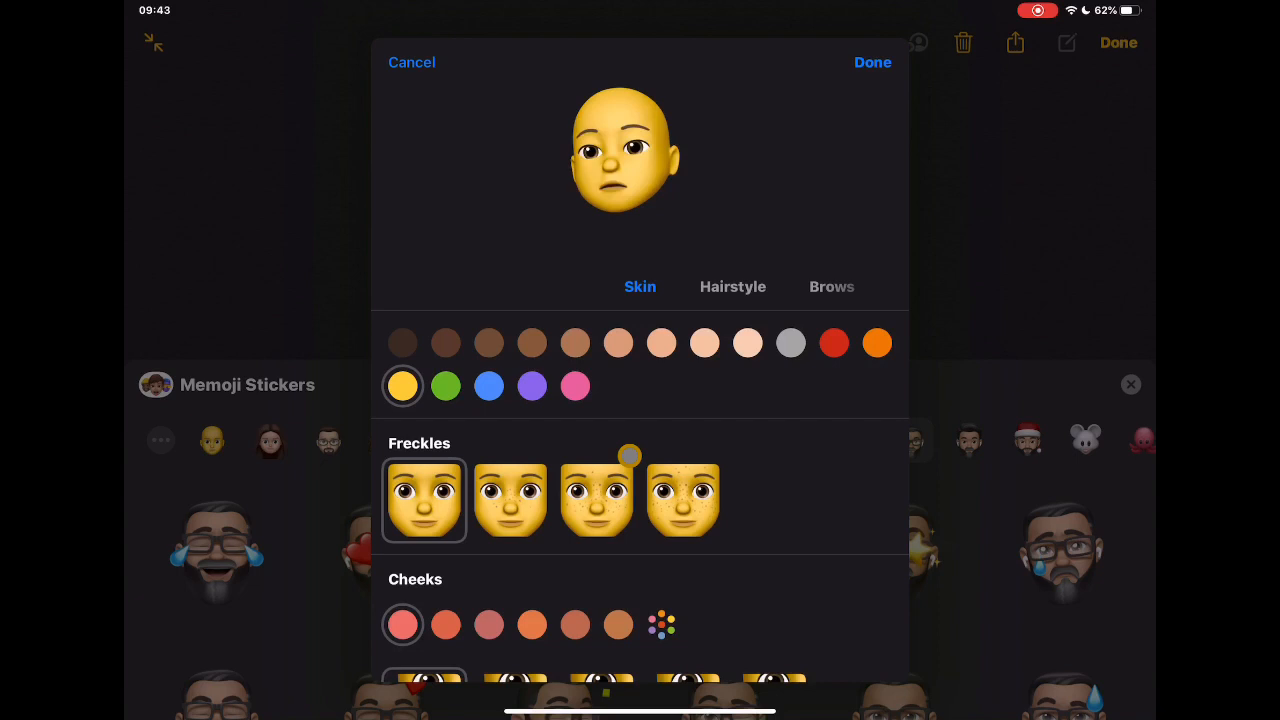
left_click(732, 288)
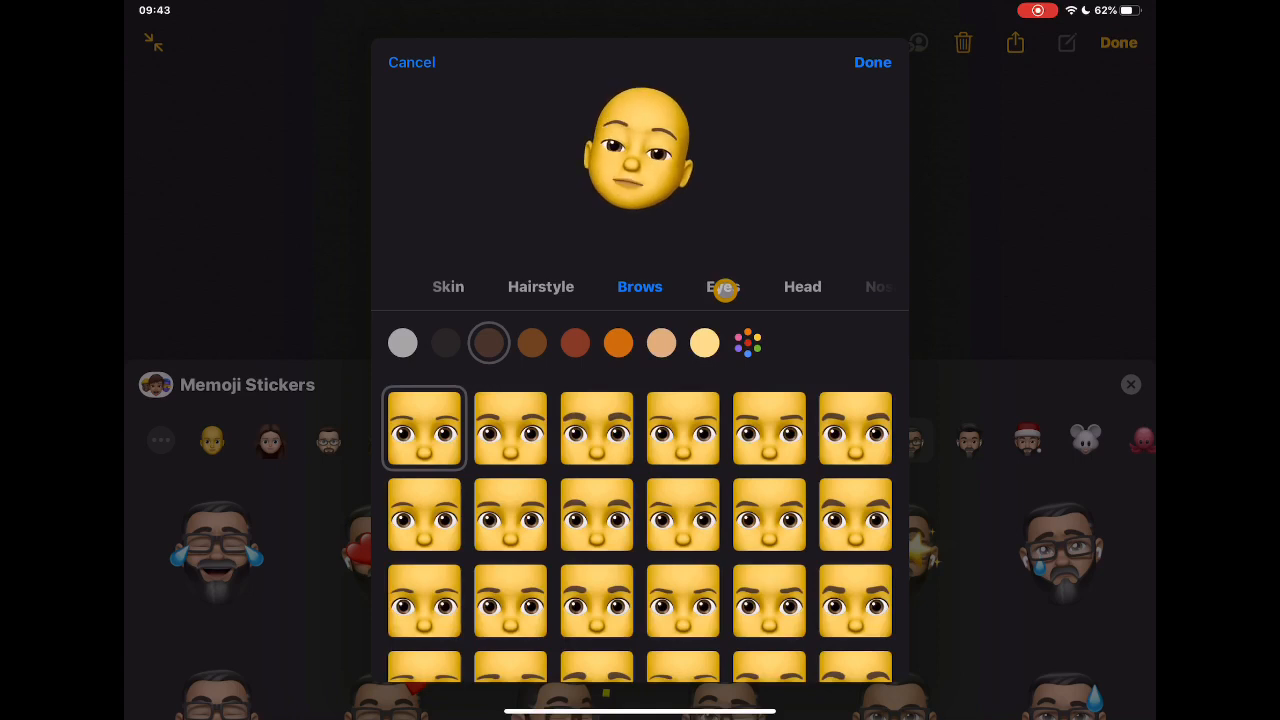
left_click(804, 288)
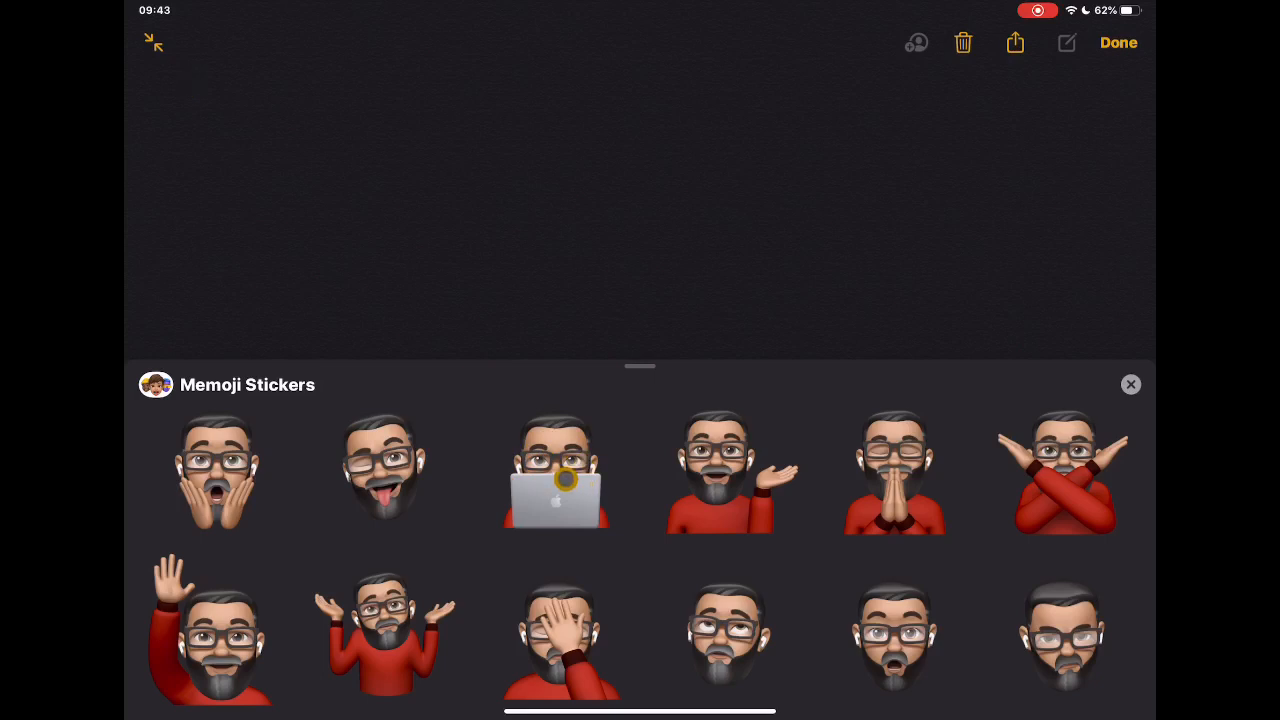
Insert the laptop Memoji sticker into the note and share it as an image
left_click(556, 470)
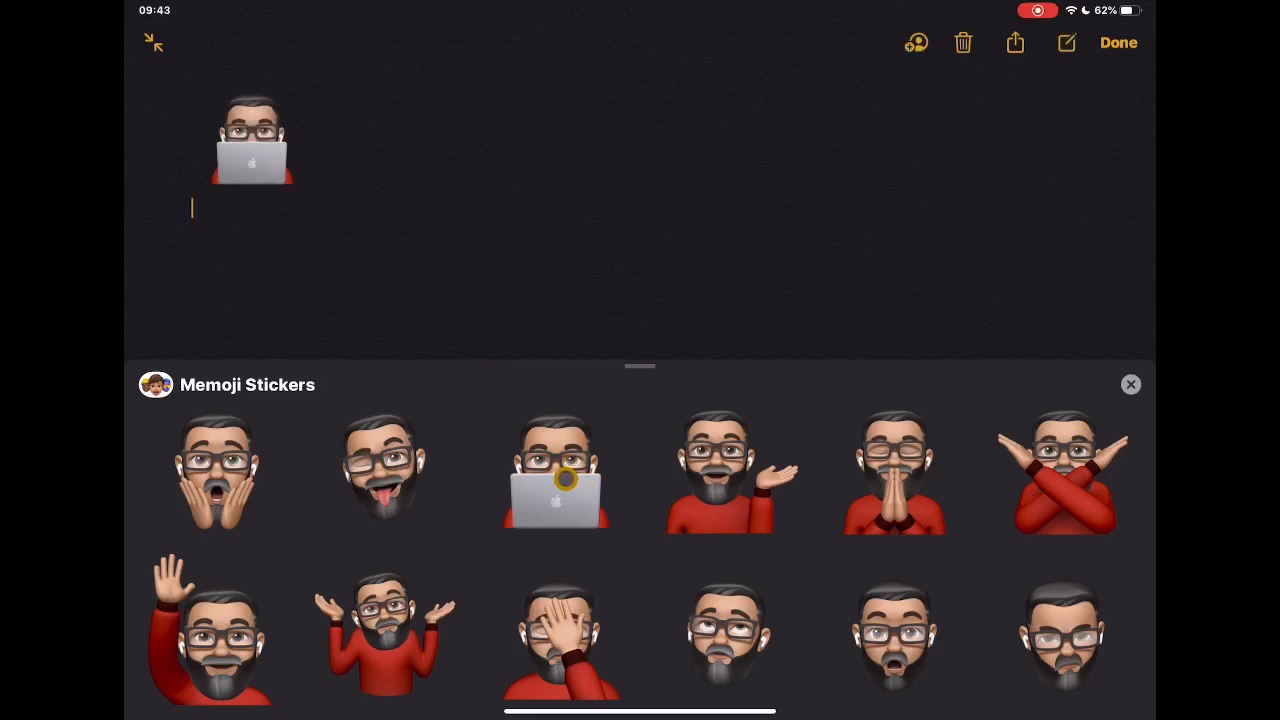
left_click(556, 470)
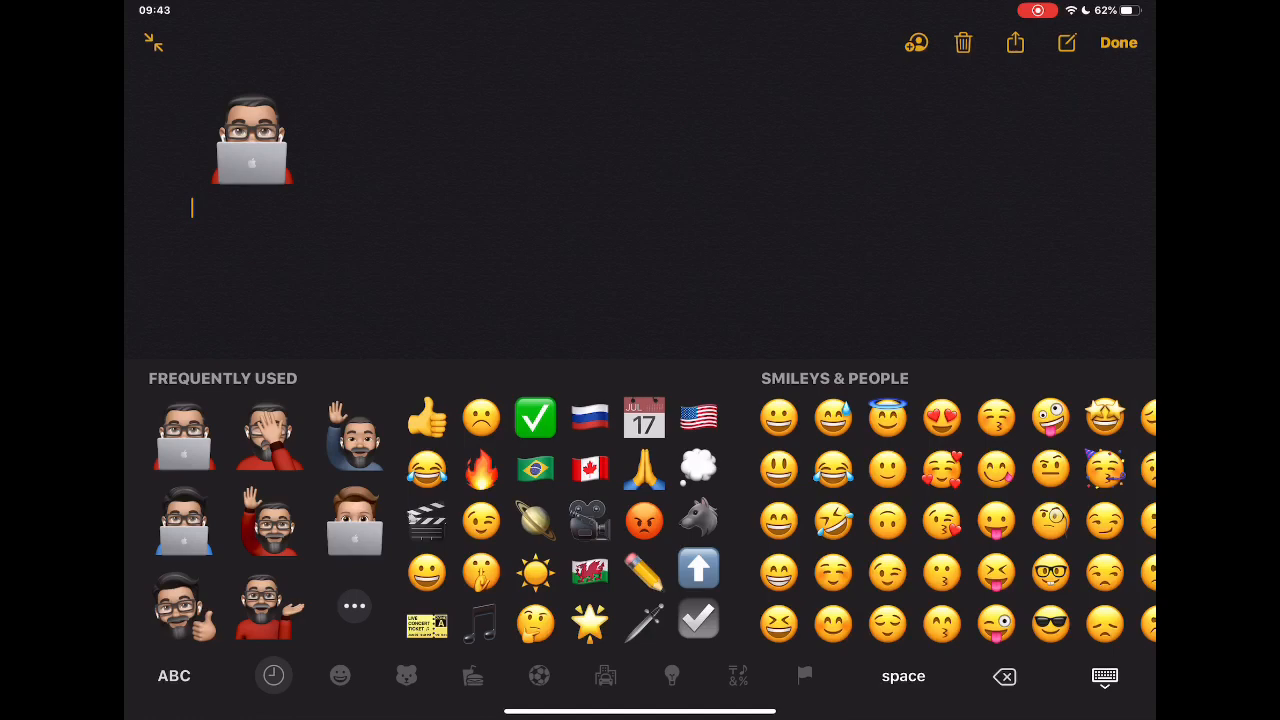
left_click(252, 140)
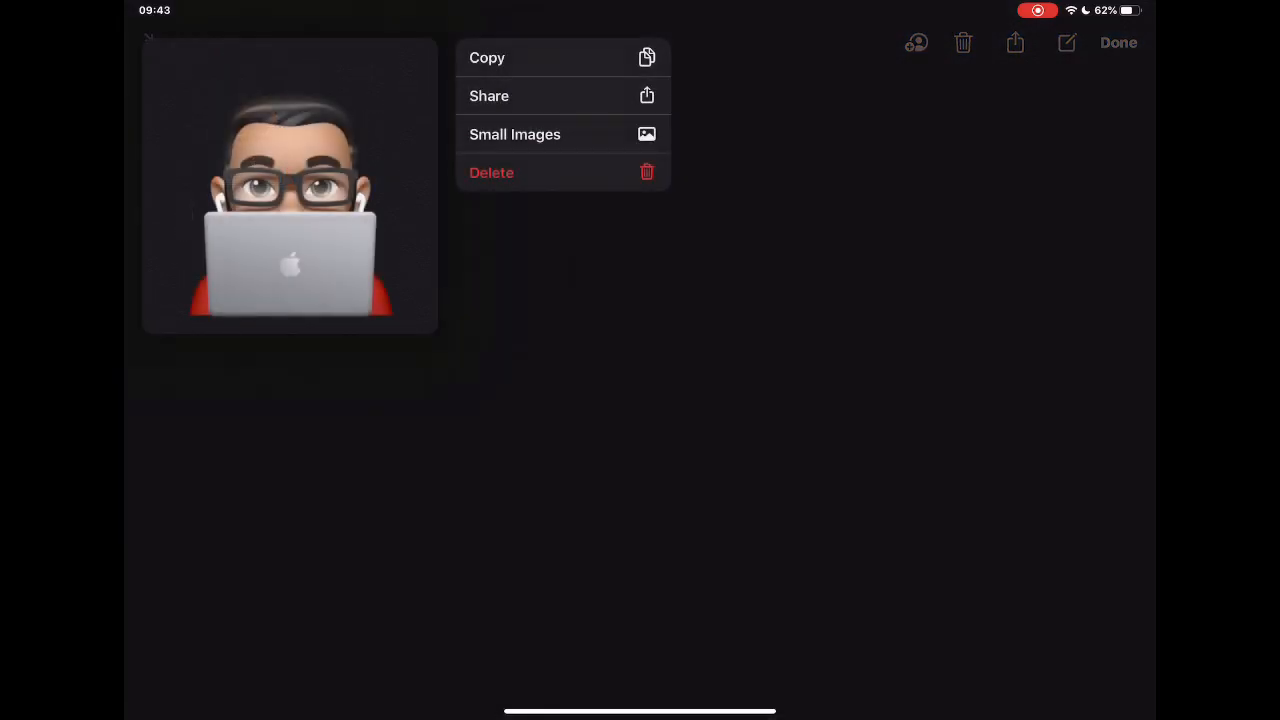
left_click(488, 96)
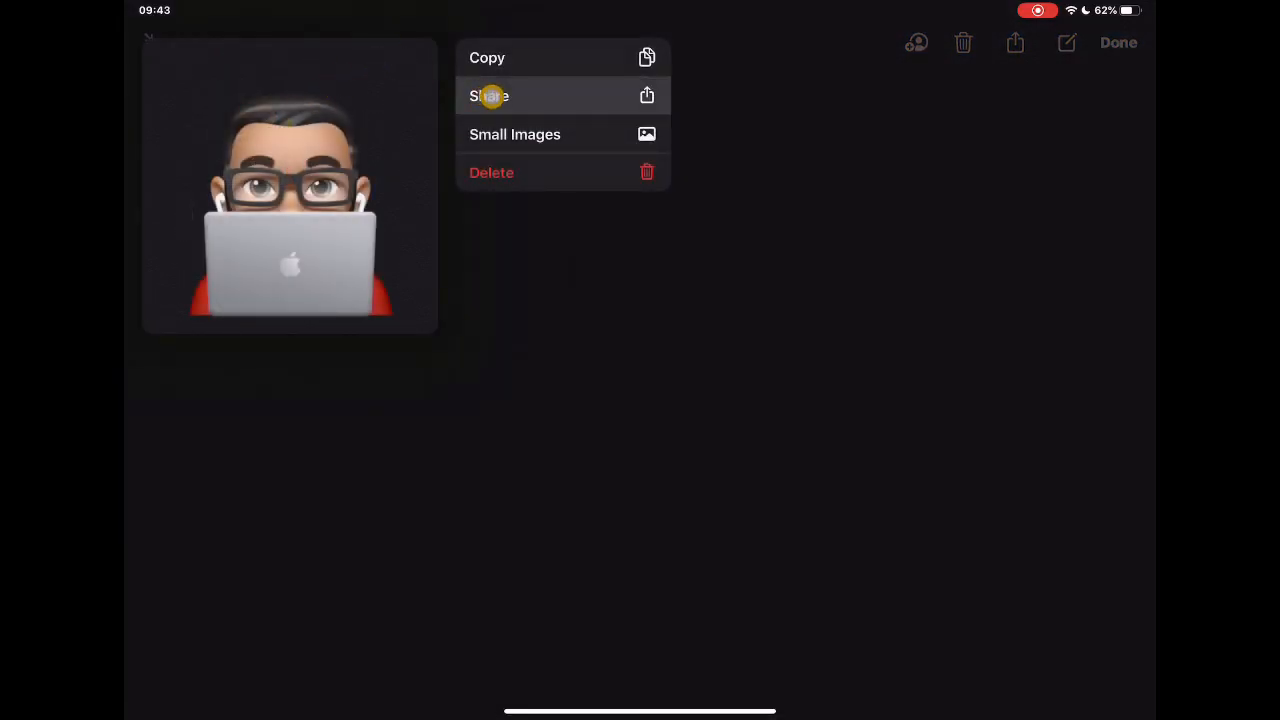
left_click(488, 96)
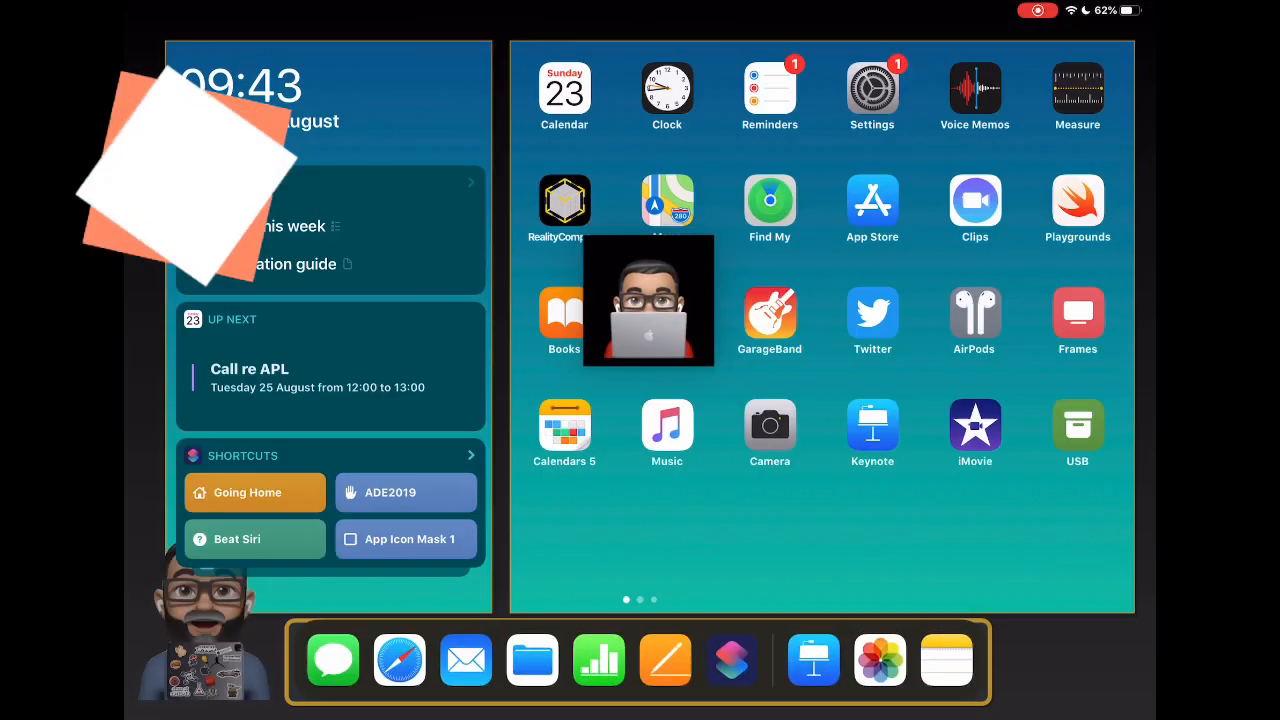
Launch Keynote, start a Basic White presentation and remove the subtitle placeholder
left_click(872, 432)
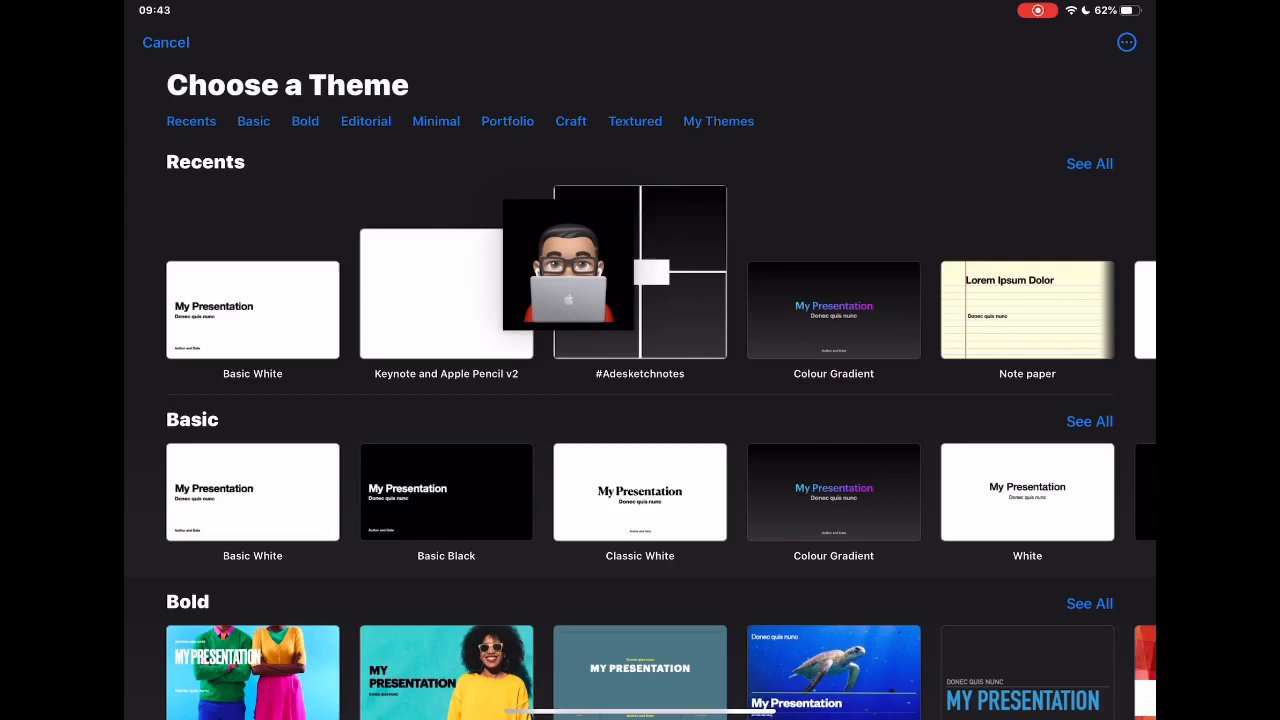
left_click(252, 308)
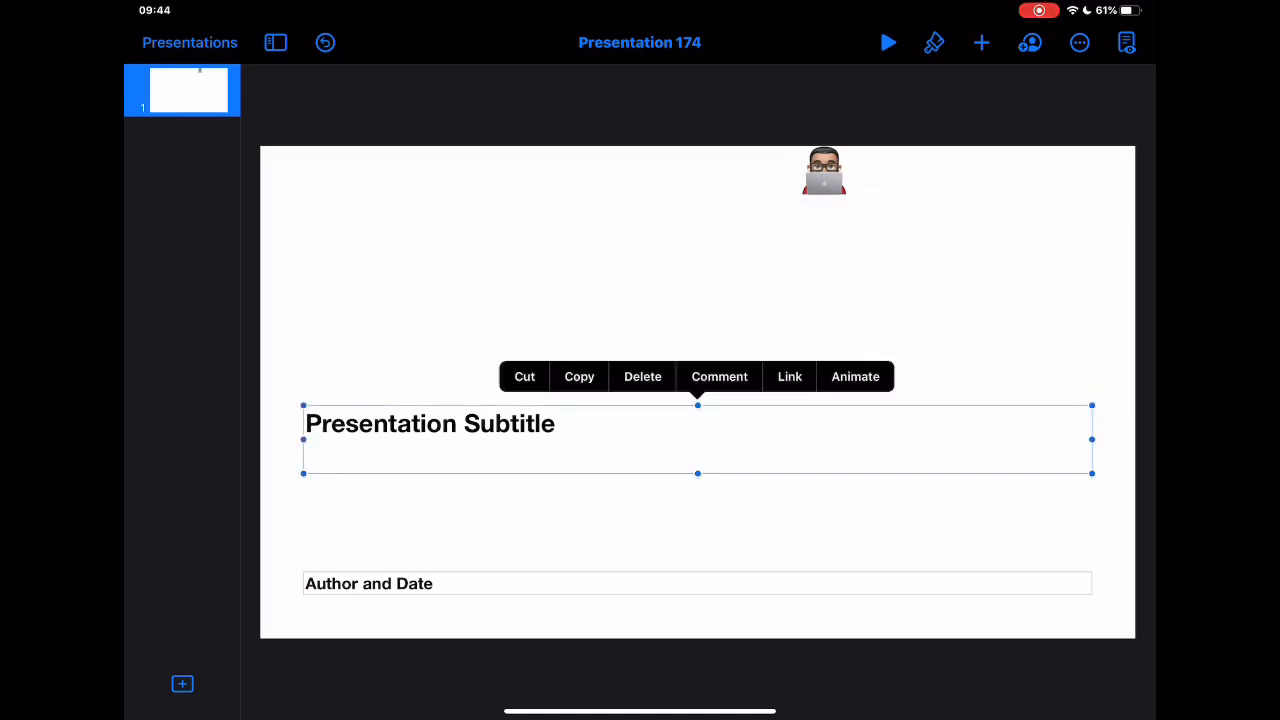
left_click(824, 168)
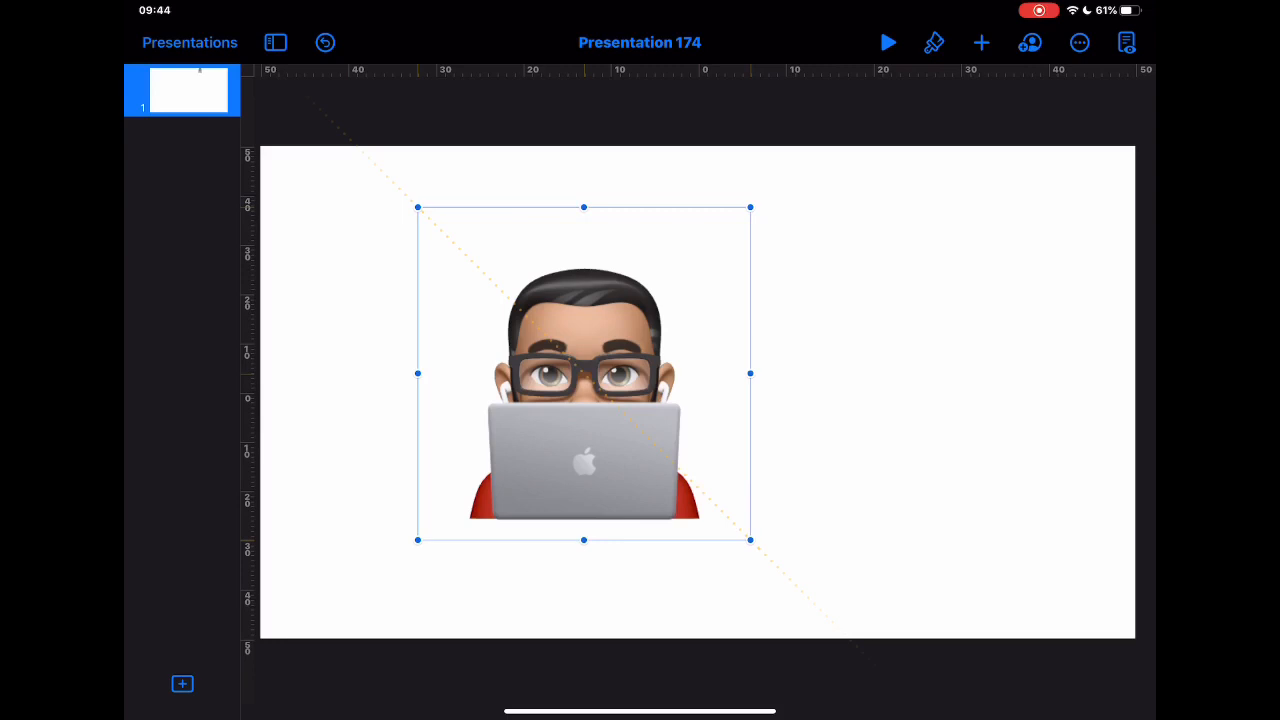
Add the laptop Memoji image onto the slide from the photo library
left_click(980, 42)
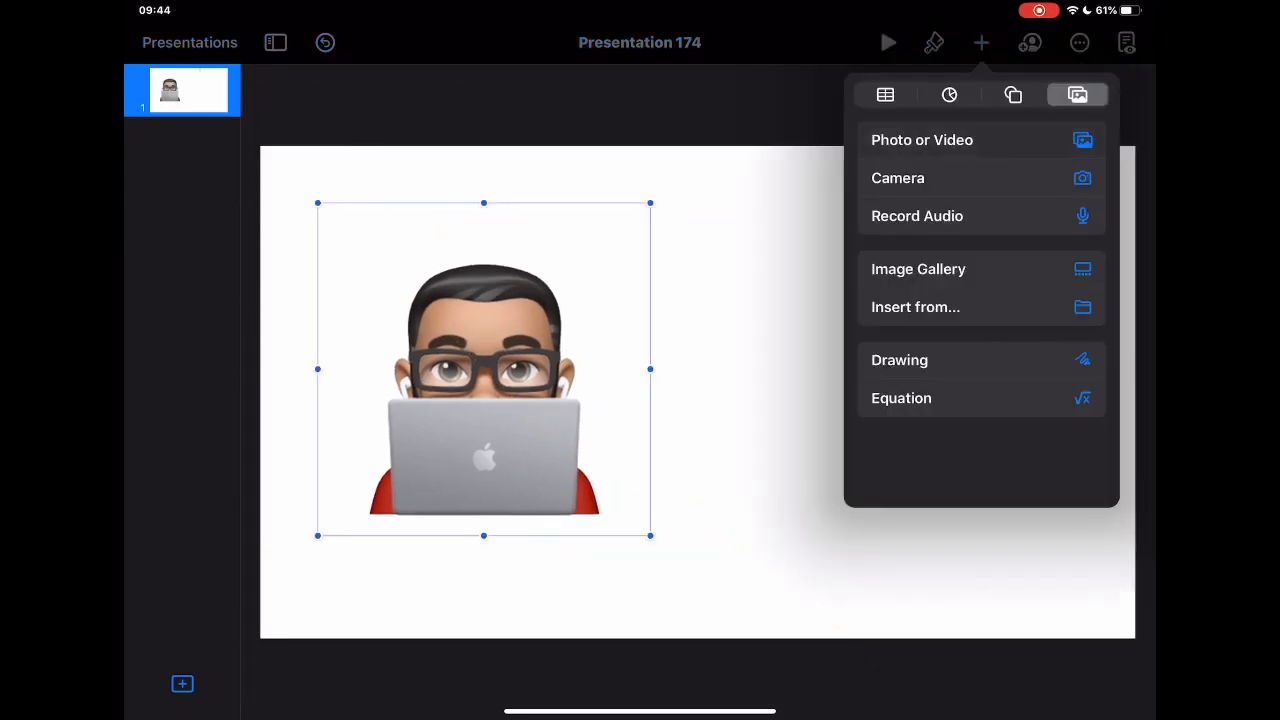
left_click(920, 140)
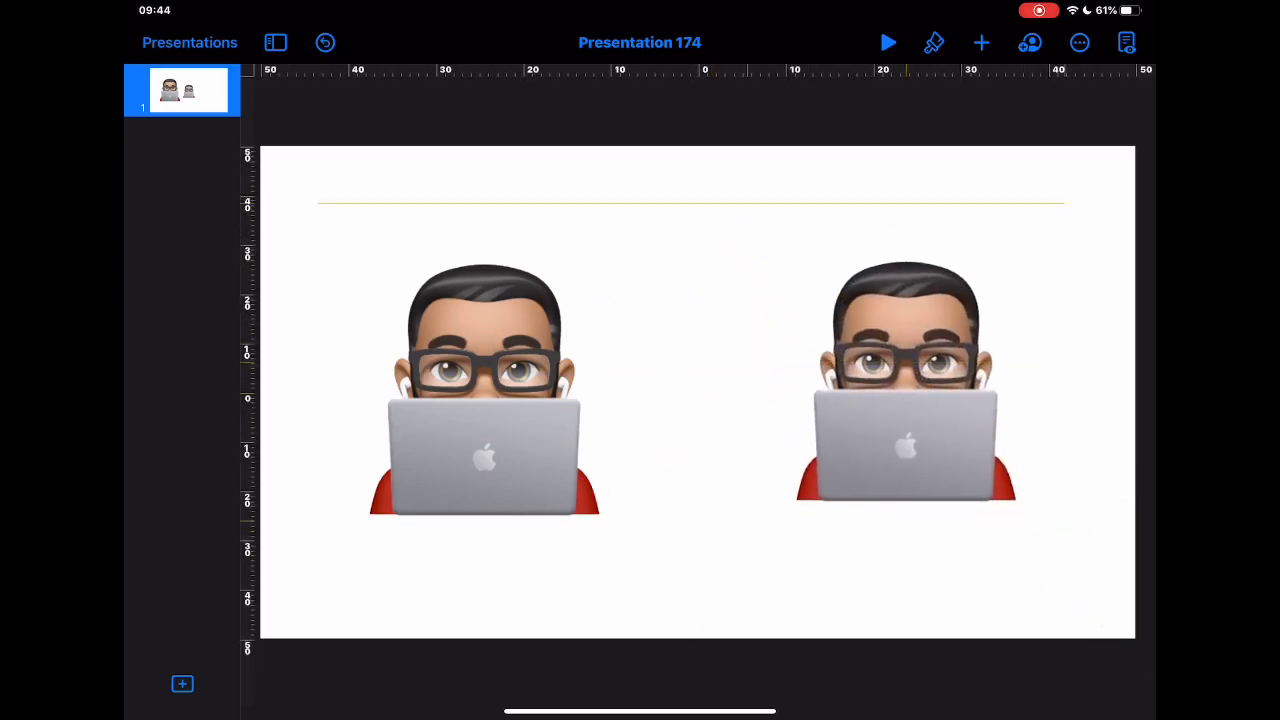
left_click(908, 384)
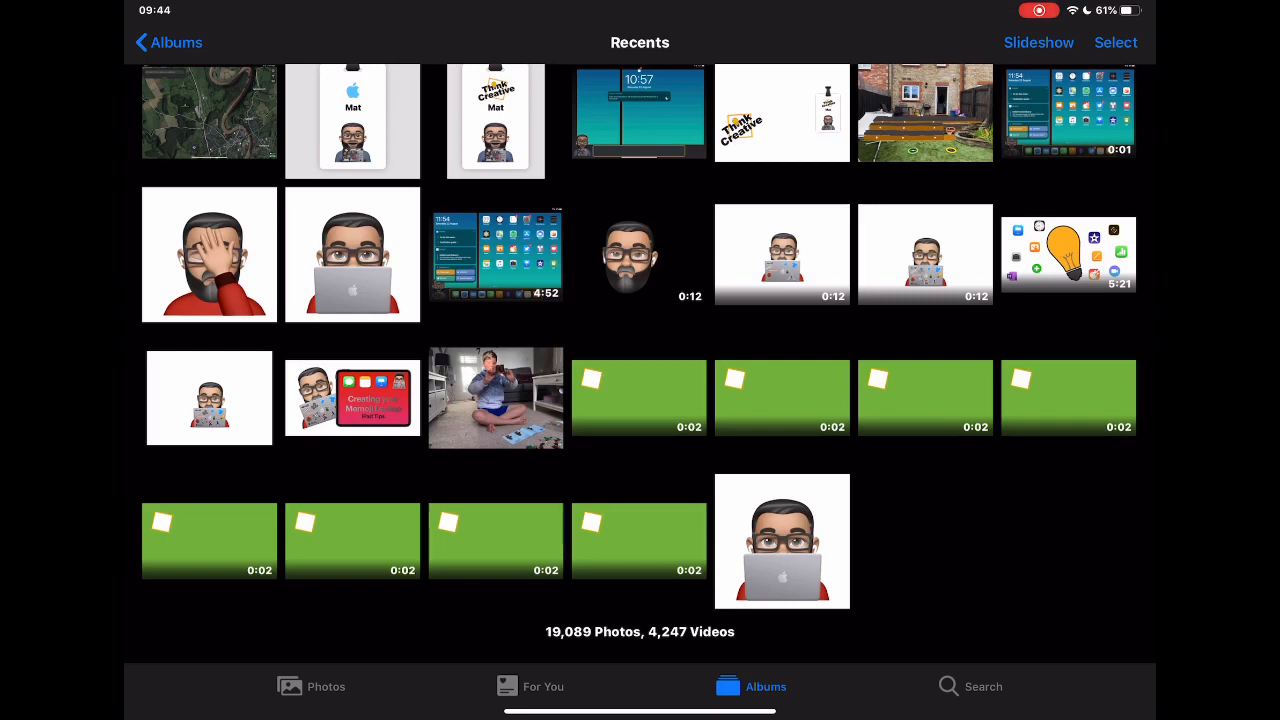
Return to the Photos albums list and go back to the Keynote slide
left_click(168, 42)
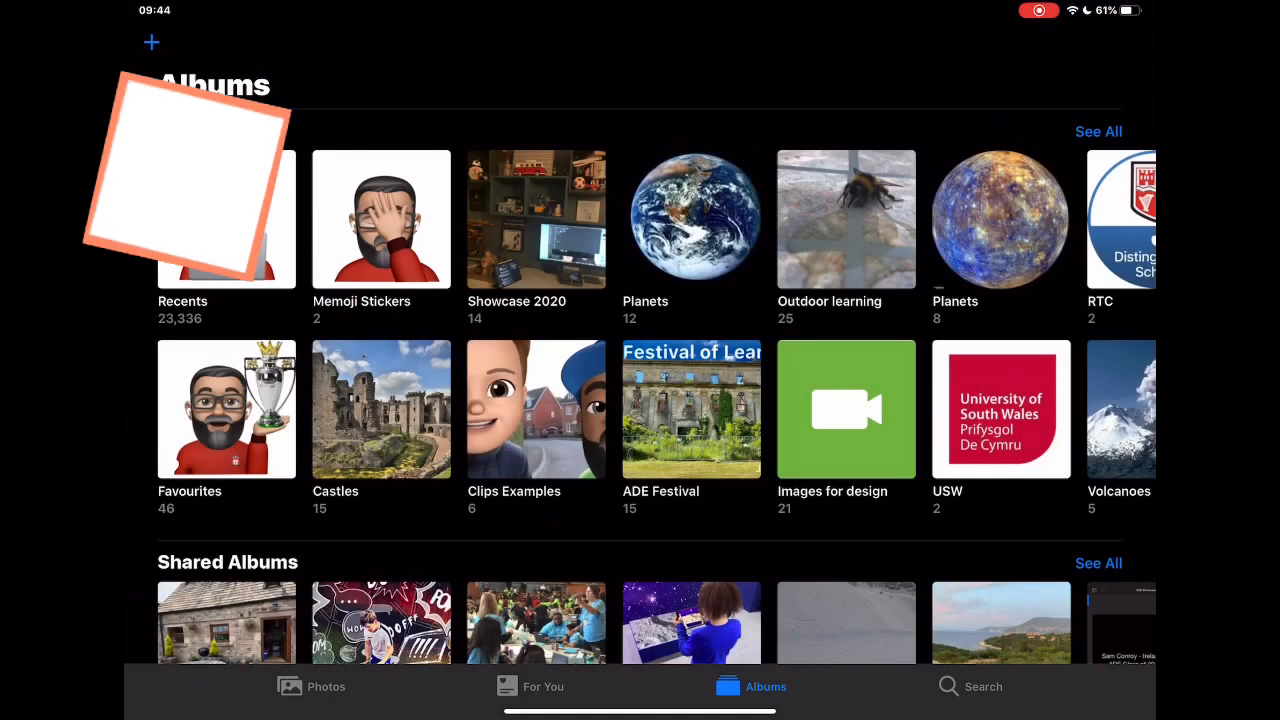
left_click(380, 218)
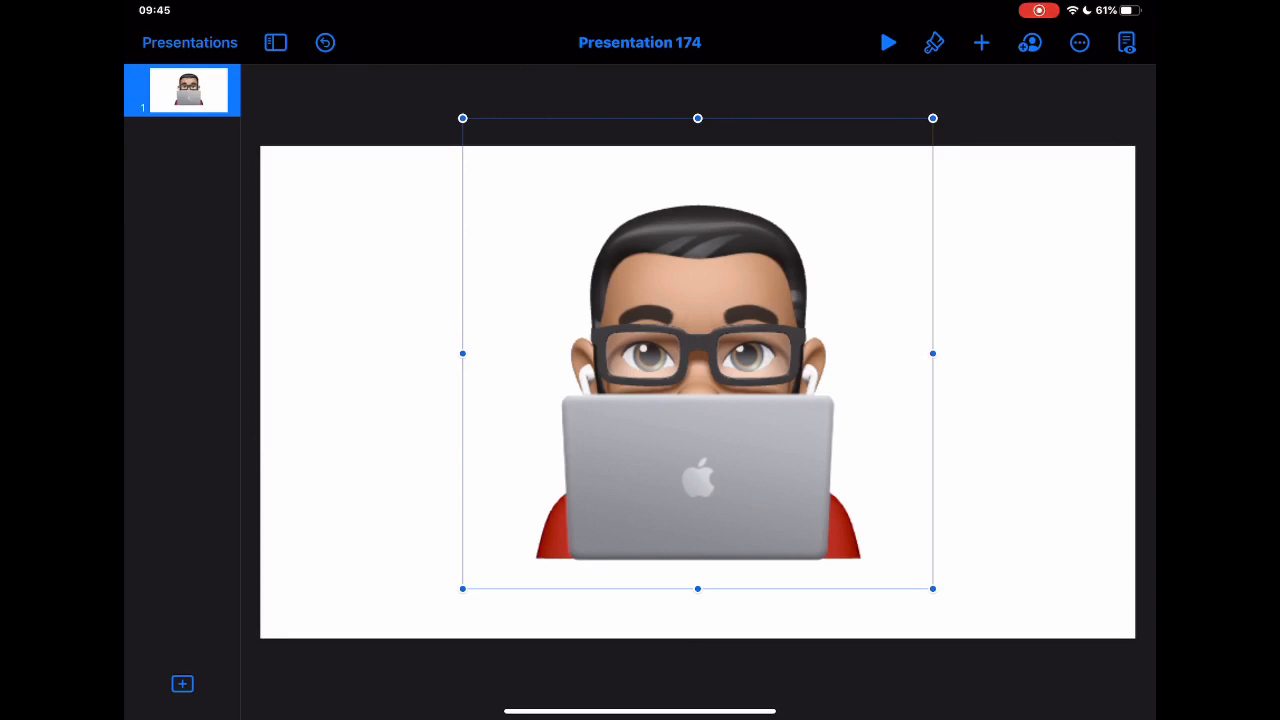
Insert a T-shirt shape from the Objects shapes and place it on the laptop lid's upper right
left_click(980, 42)
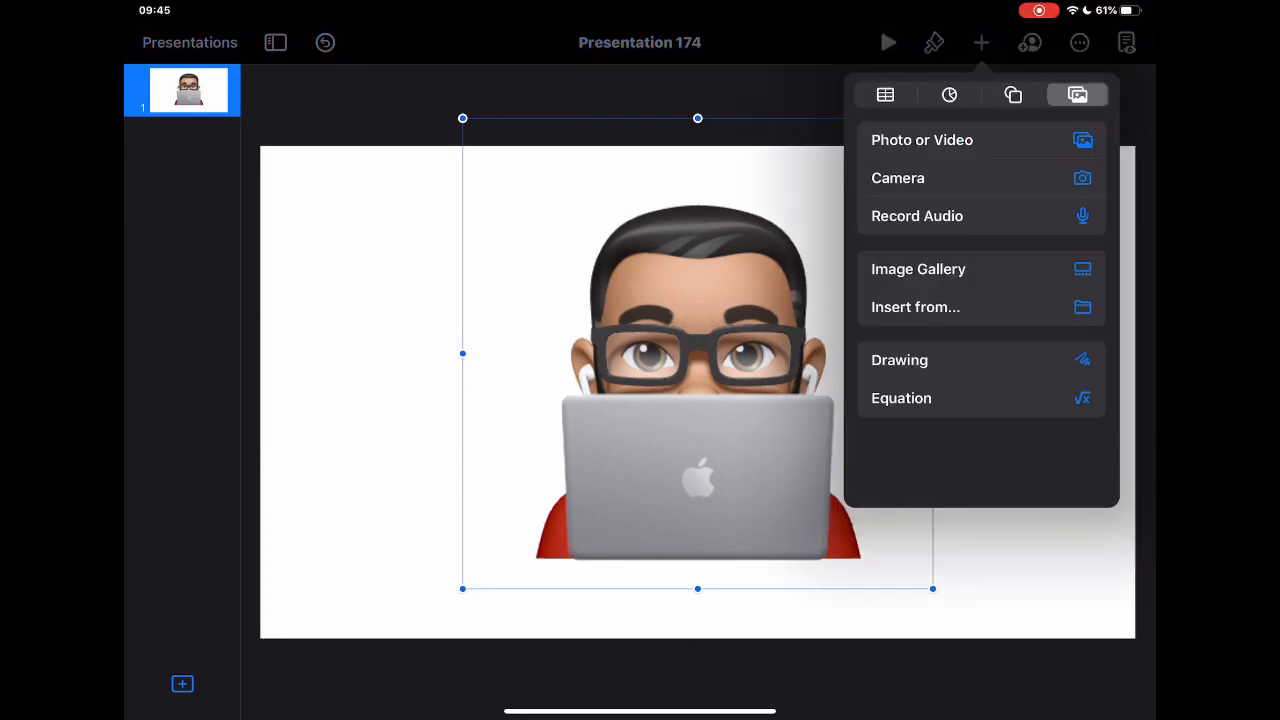
left_click(1012, 94)
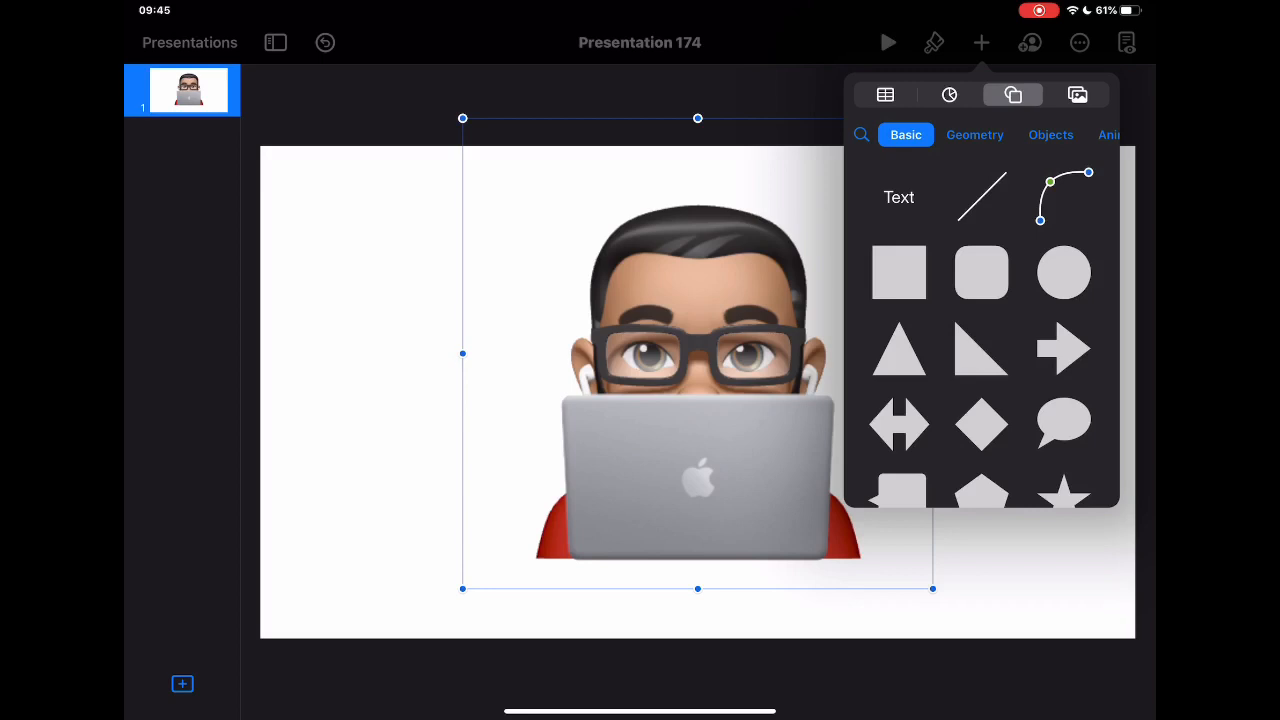
left_click(998, 134)
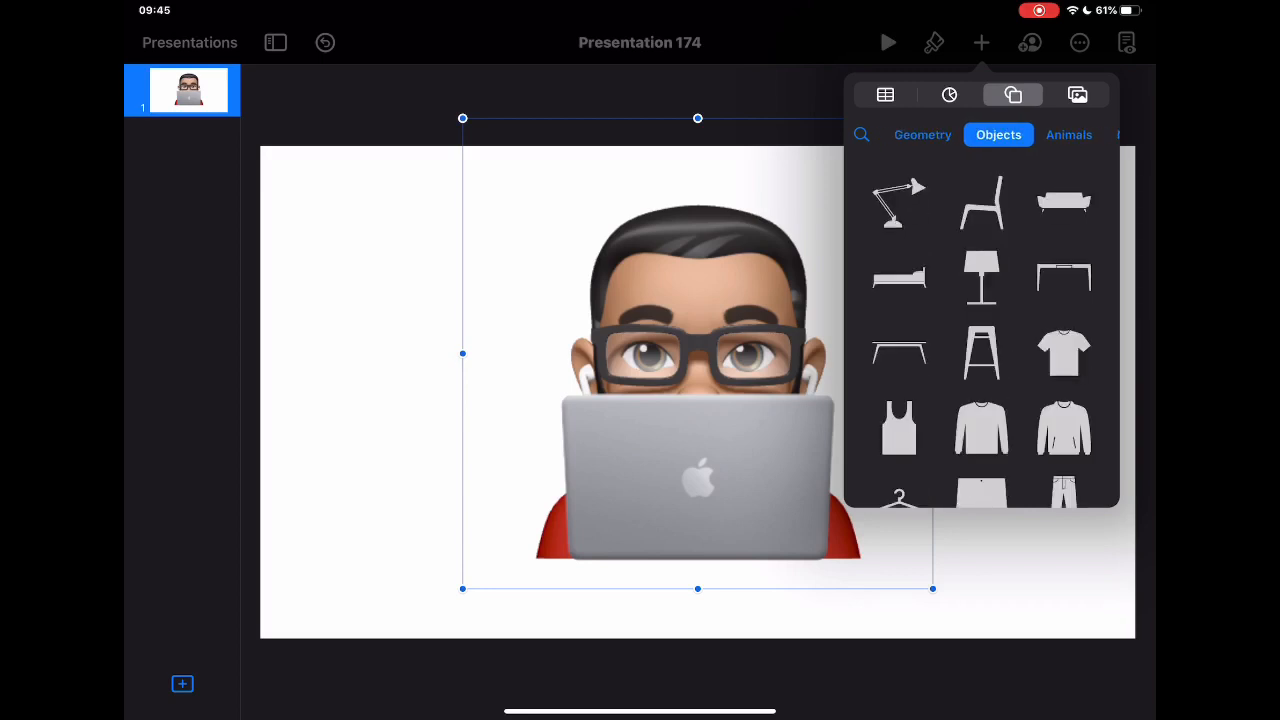
left_click(1064, 352)
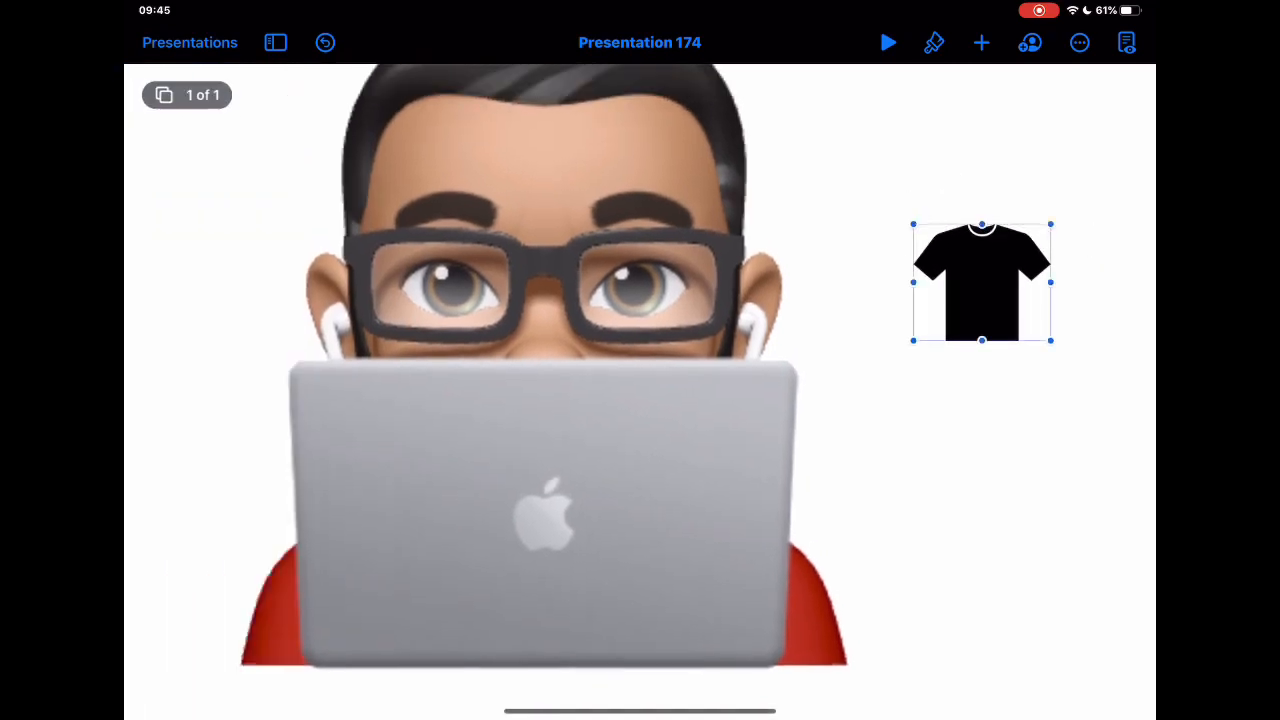
left_click_drag(982, 282, 710, 456)
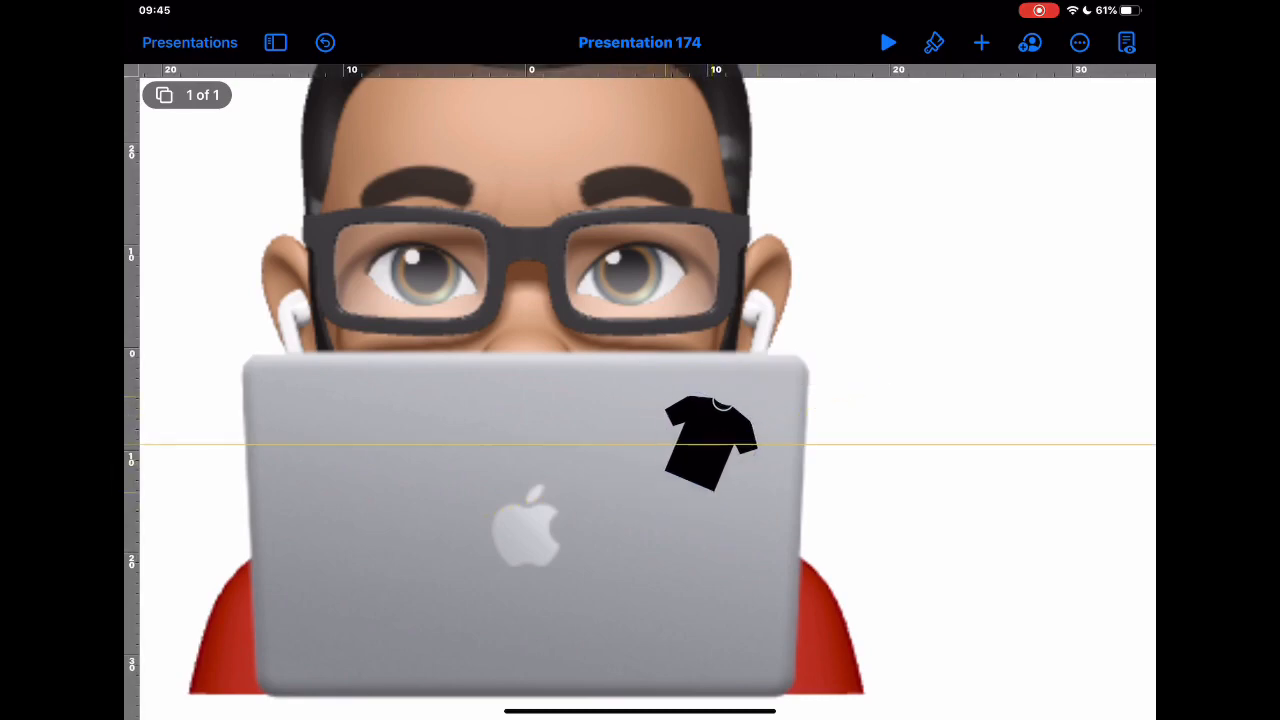
Style the T-shirt shape blue with a thicker white border
left_click(710, 444)
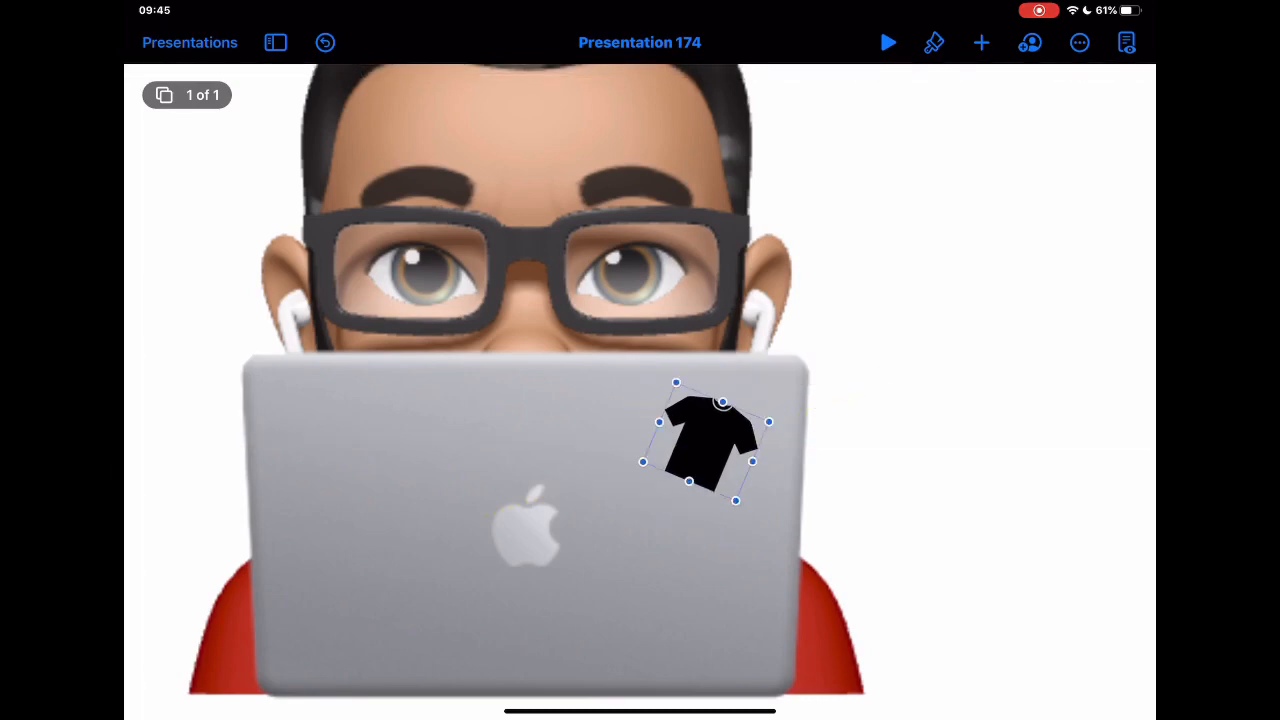
left_click(932, 42)
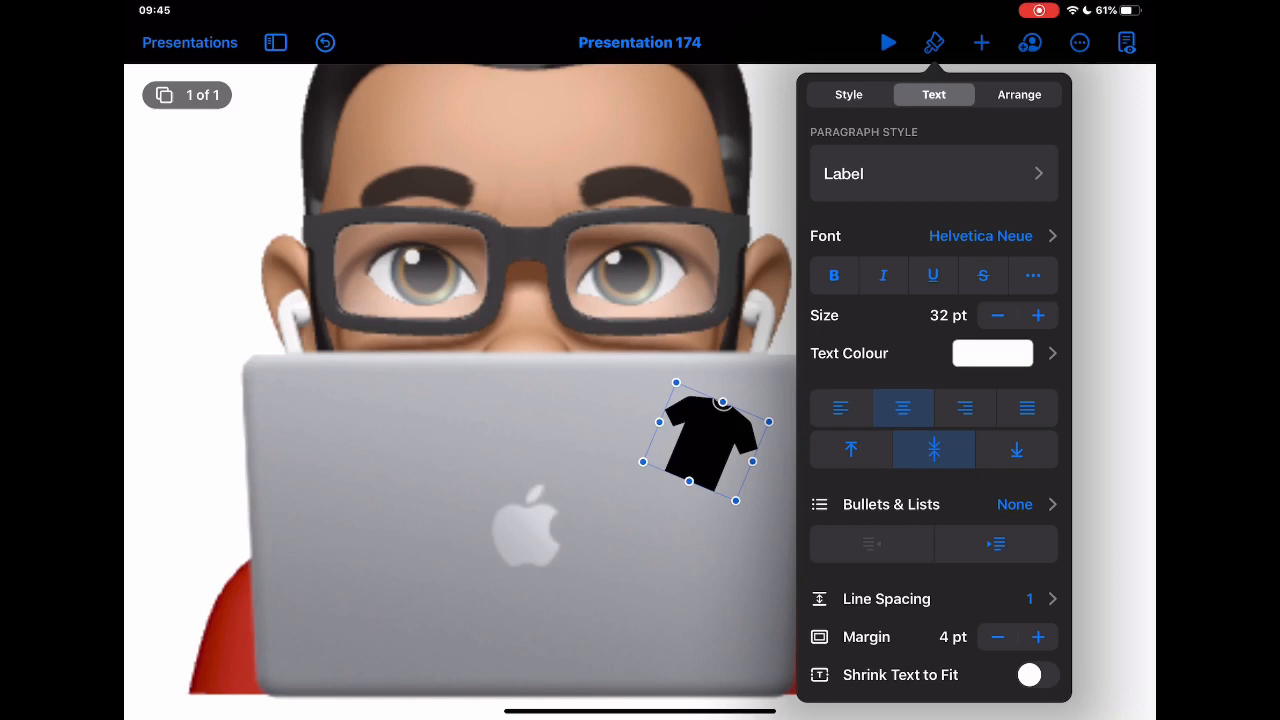
left_click(848, 94)
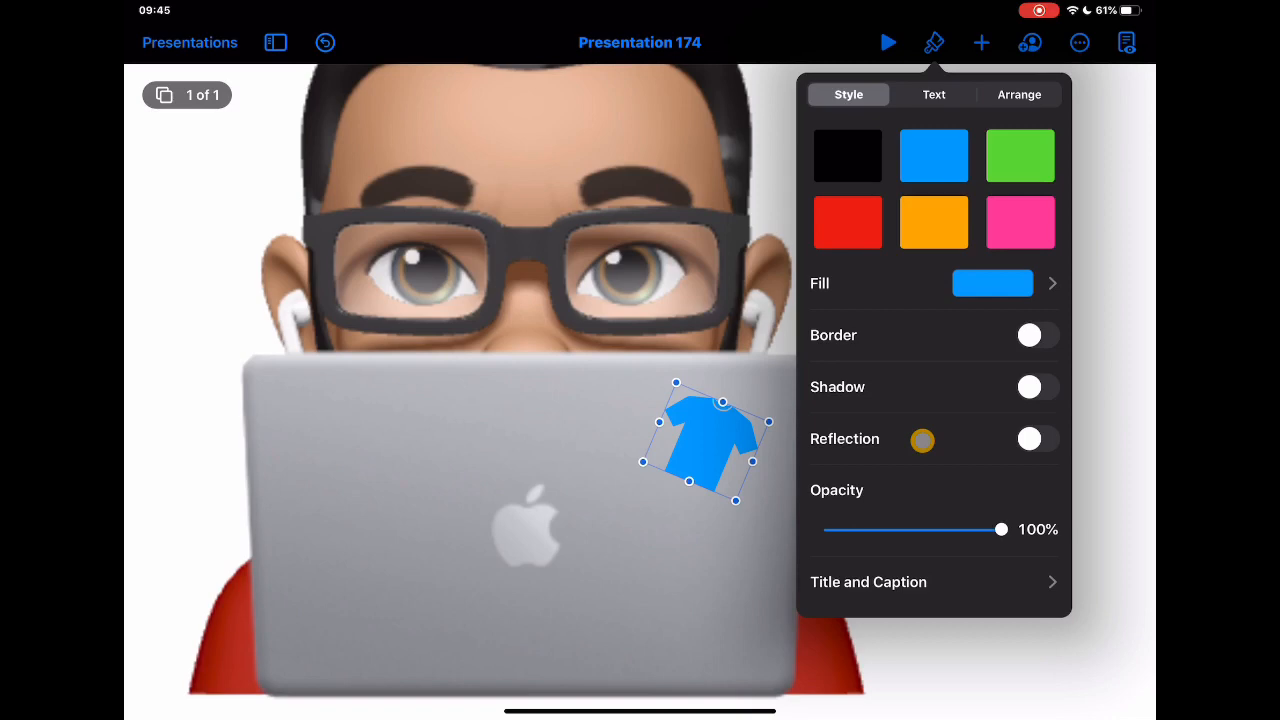
left_click(1036, 336)
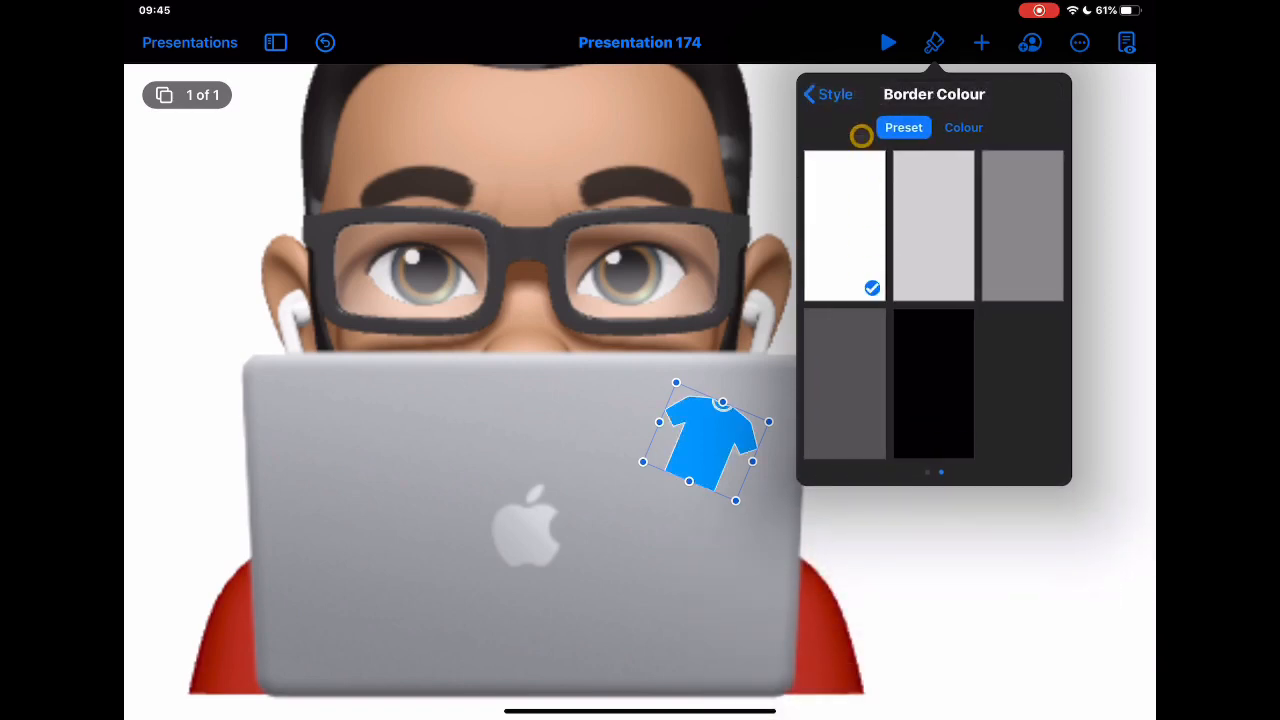
left_click(810, 94)
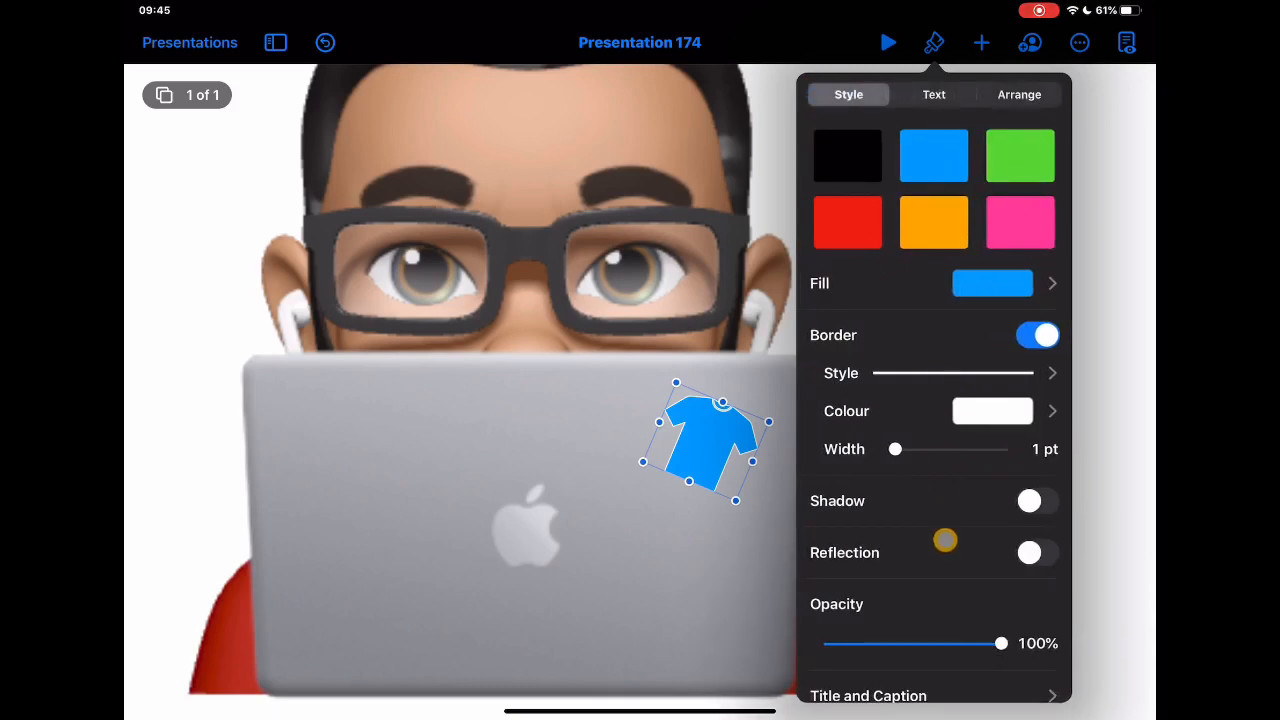
left_click_drag(896, 448, 898, 448)
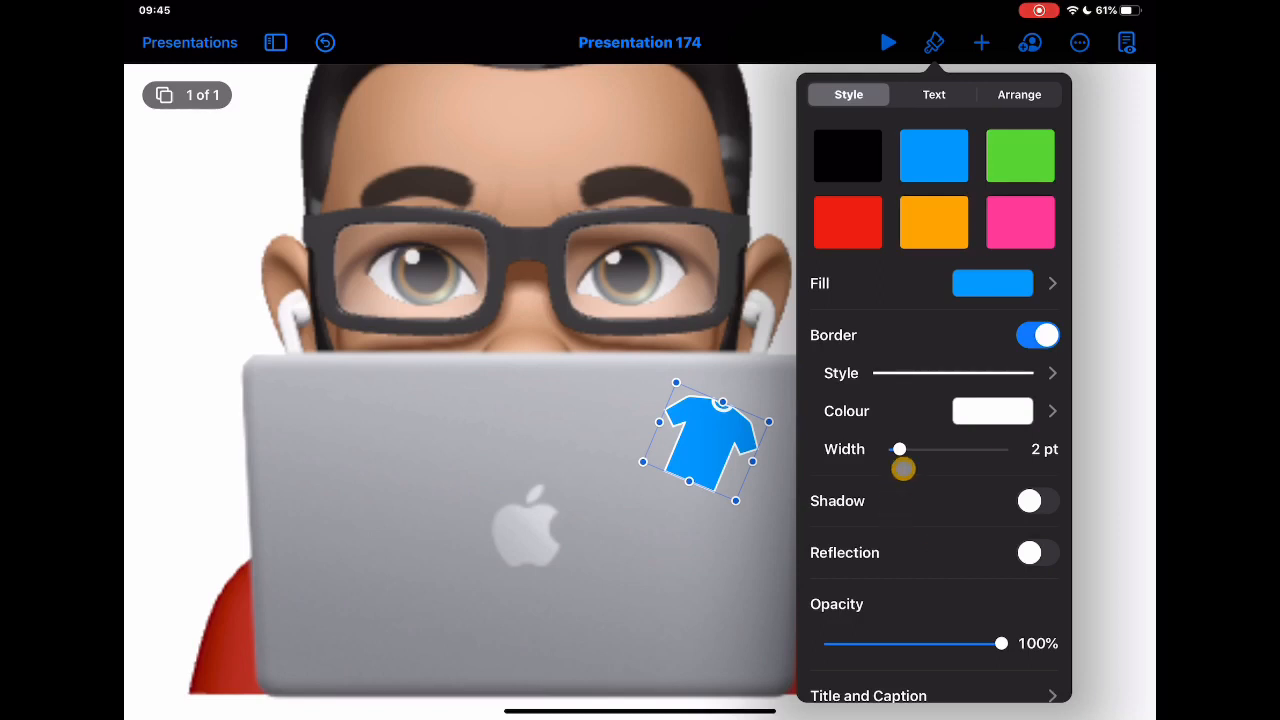
left_click(1036, 500)
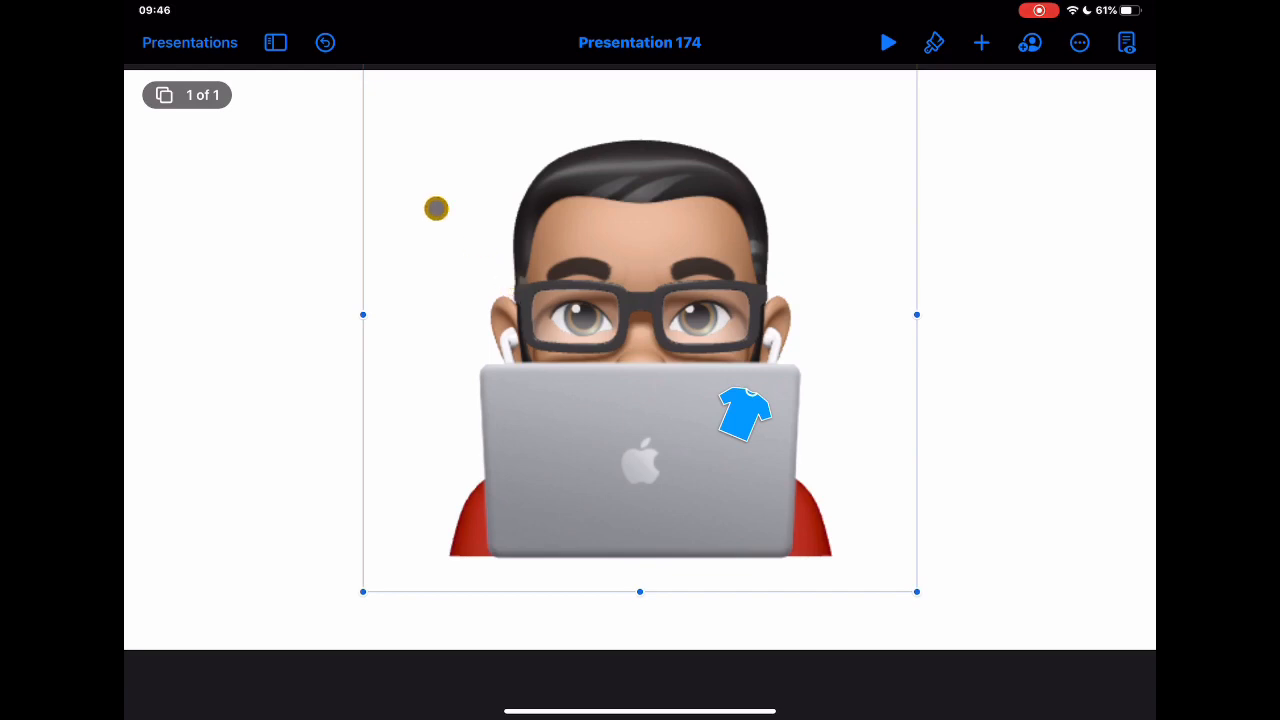
left_click_drag(436, 208, 380, 160)
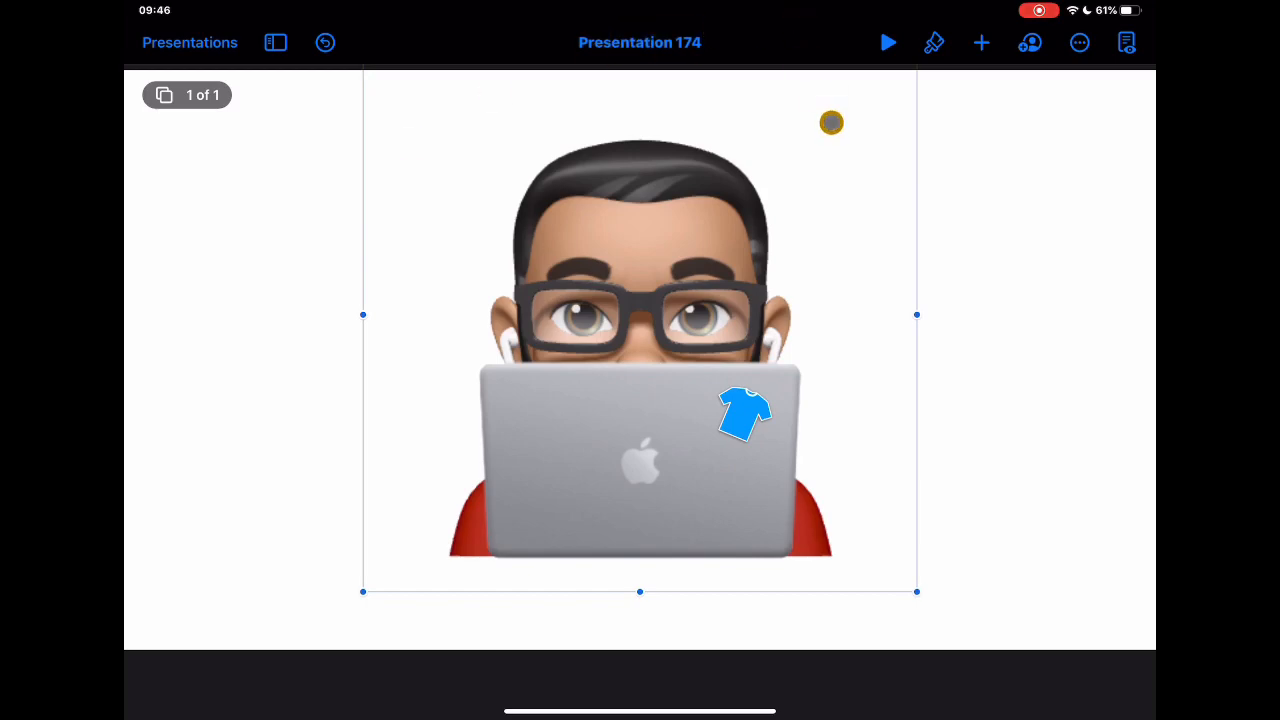
left_click(190, 42)
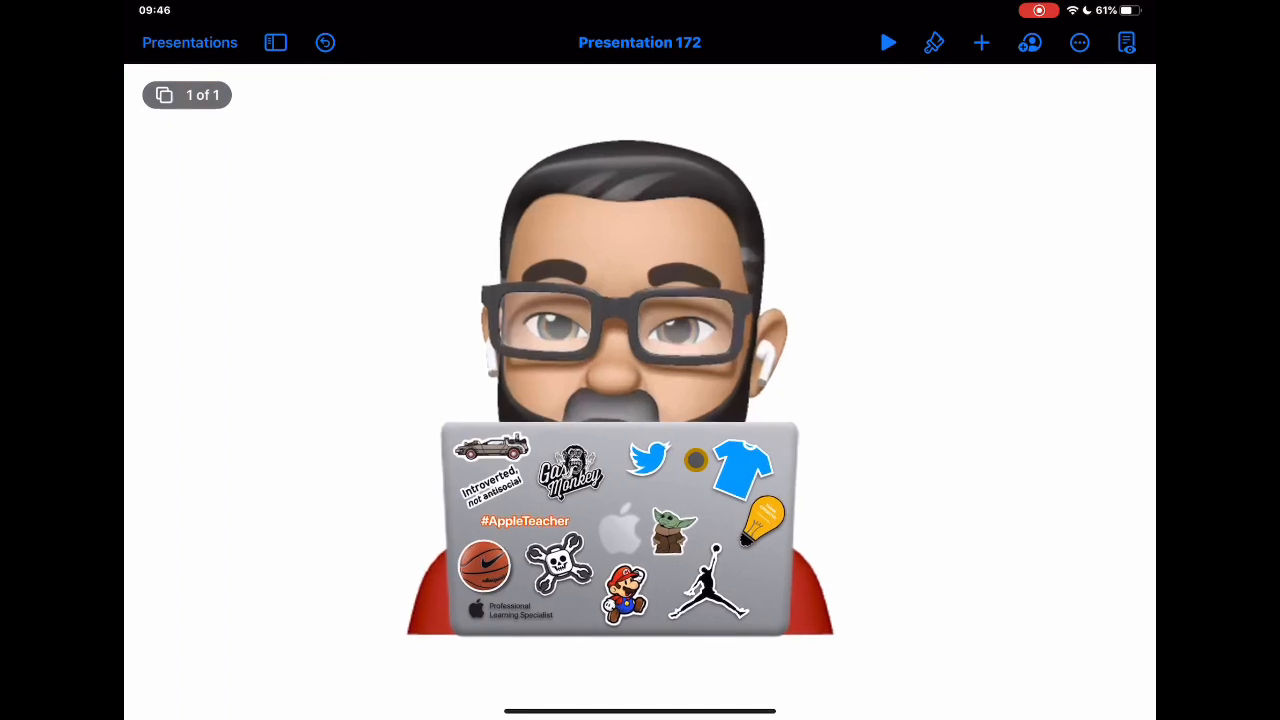
Shrink the basketball image to sticker size and place it on the laptop lid's lower left
left_click(708, 580)
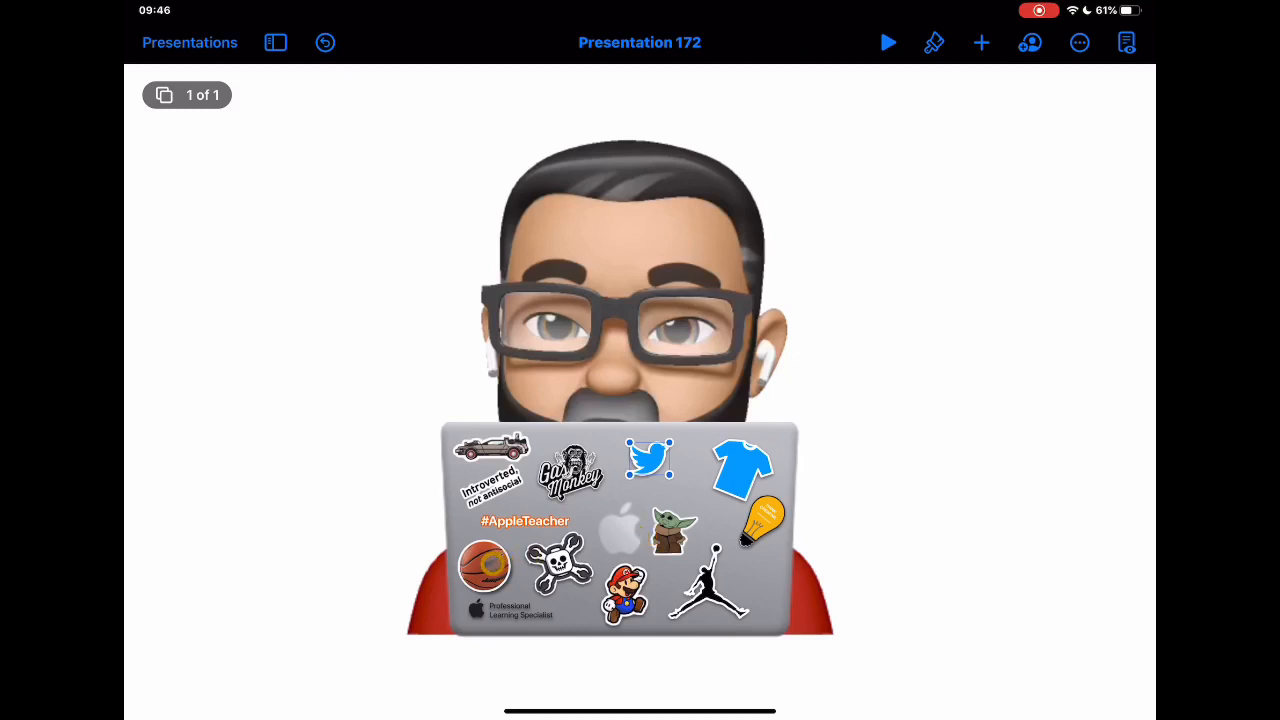
left_click_drag(484, 568, 996, 396)
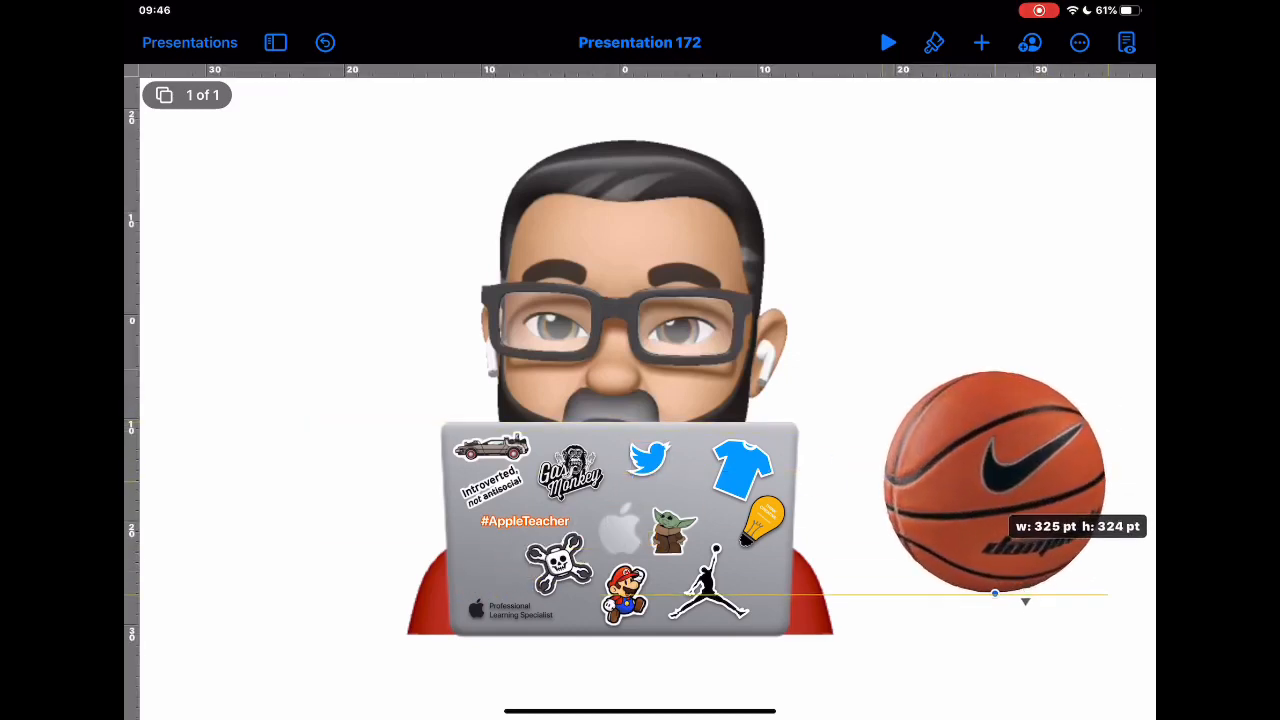
left_click_drag(996, 596, 998, 604)
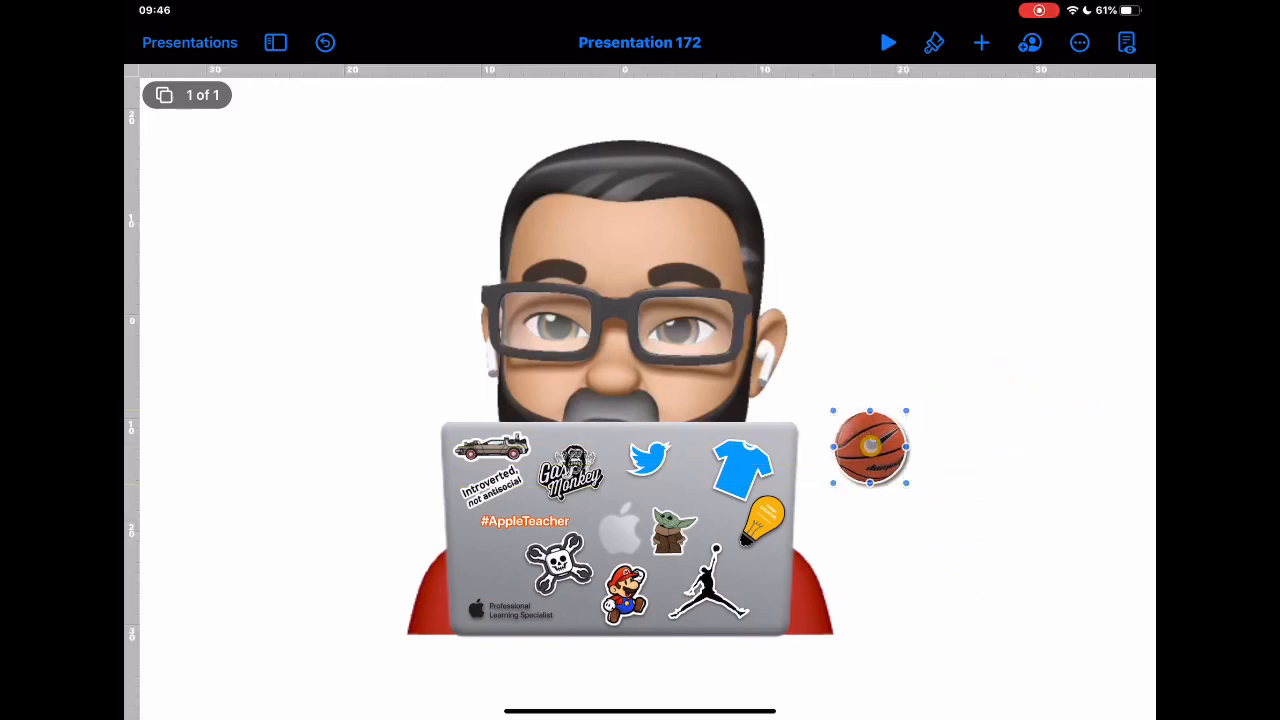
left_click_drag(870, 448, 496, 570)
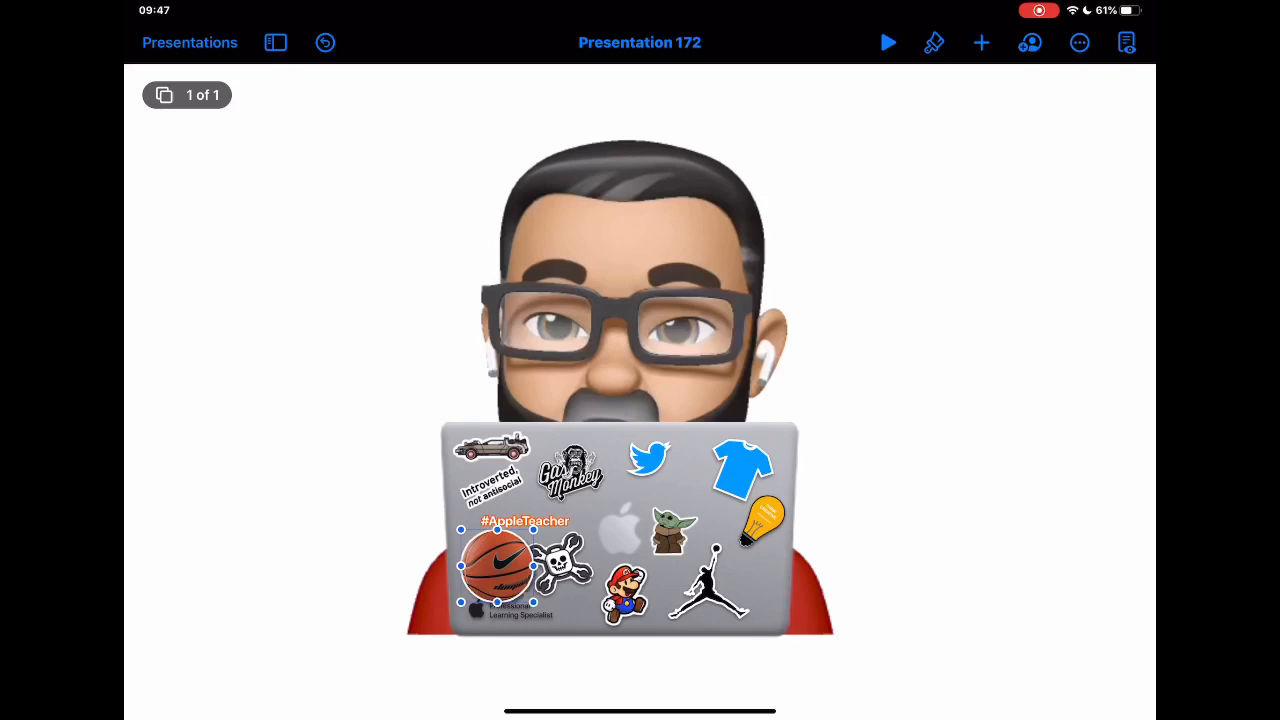